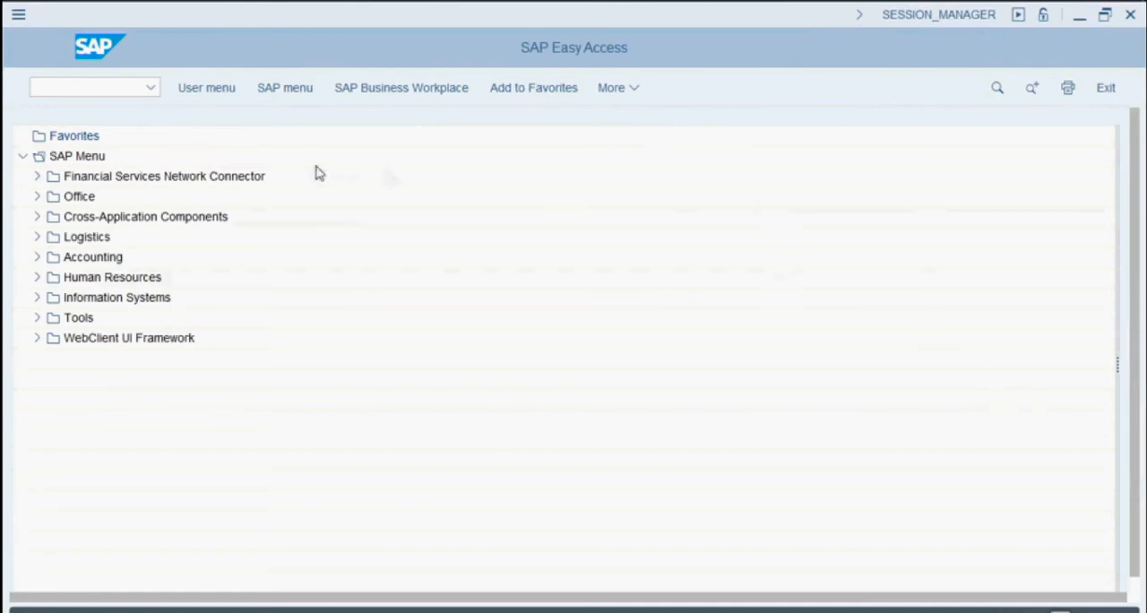
Focus the command field to start transaction MM01 for Create Material.
click(90, 86)
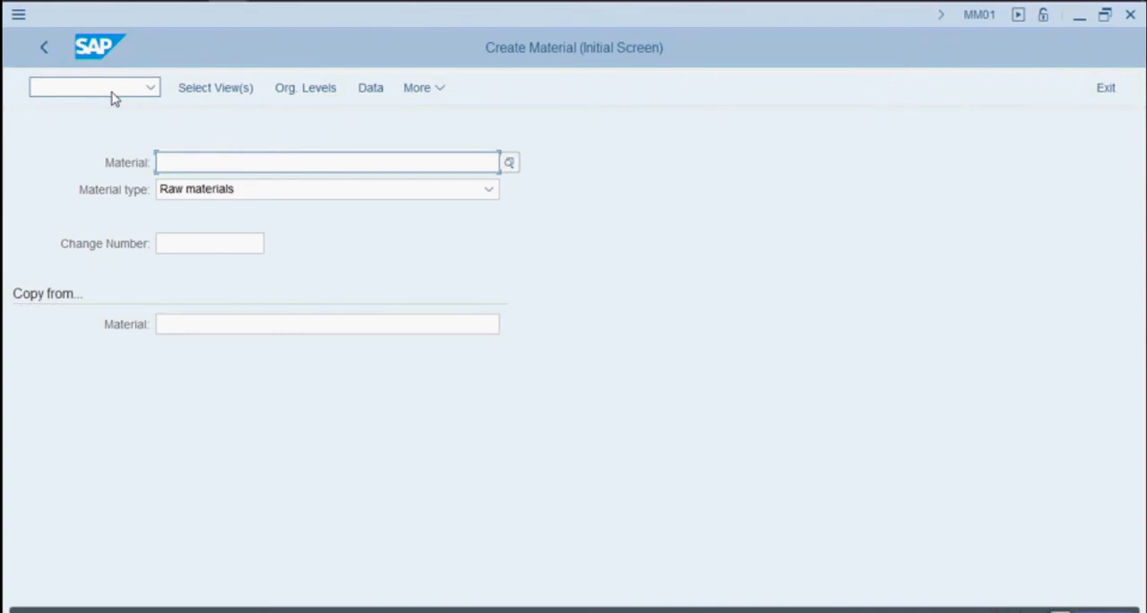
mouse_move(222, 163)
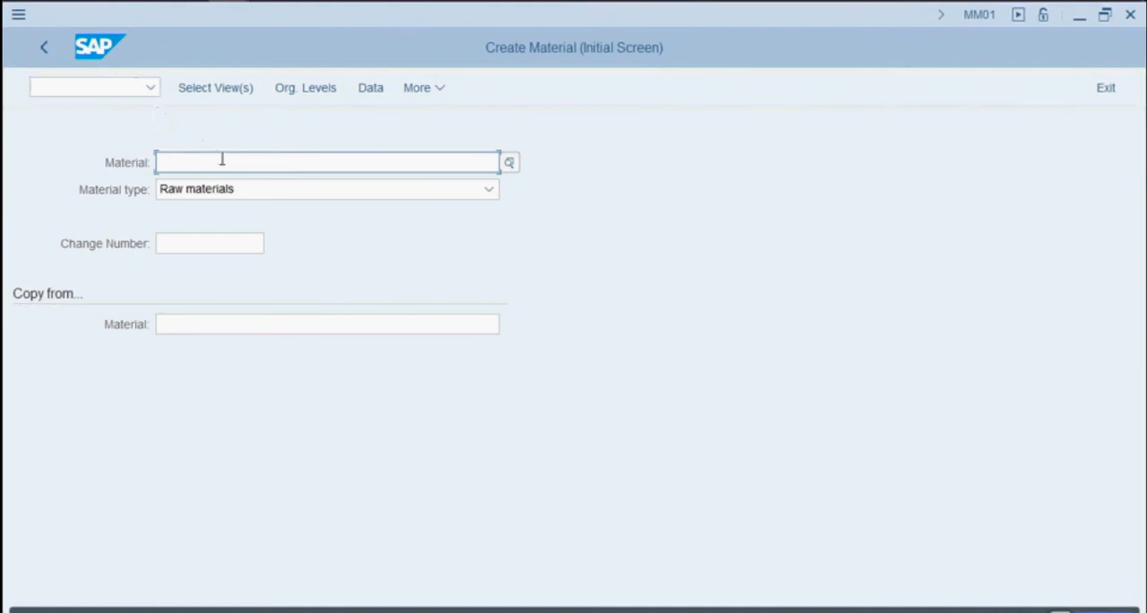
Enter material number TTS5, keeping material type Raw materials, and continue.
text(TTS5)
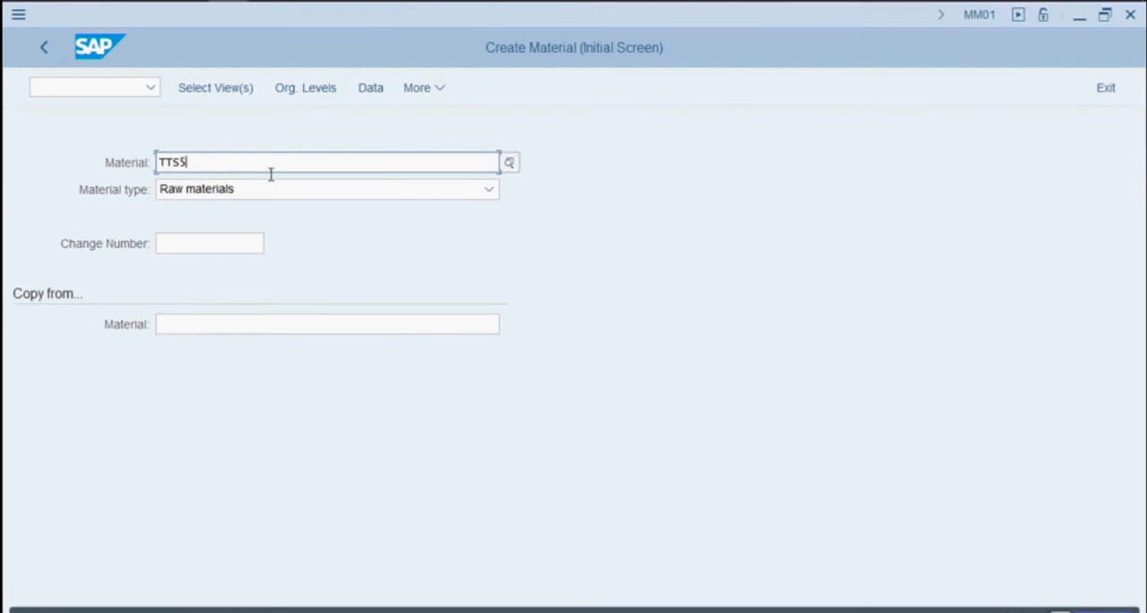
key(Enter)
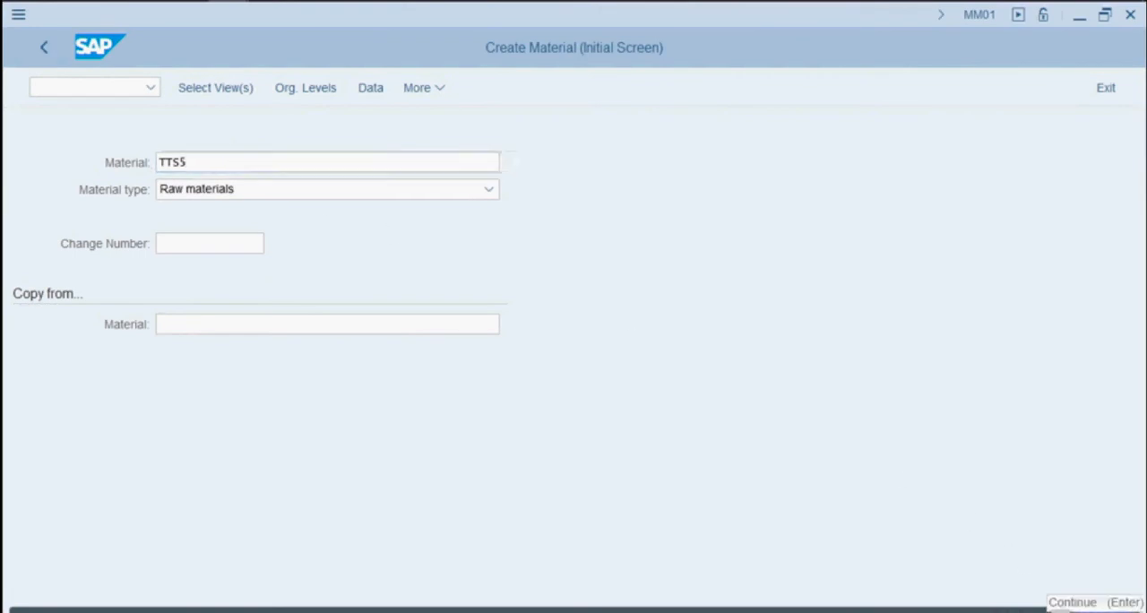
Select the Basic Data 1, Purchasing and General Plant Data / Storage 1 views for TTS5.
click(215, 86)
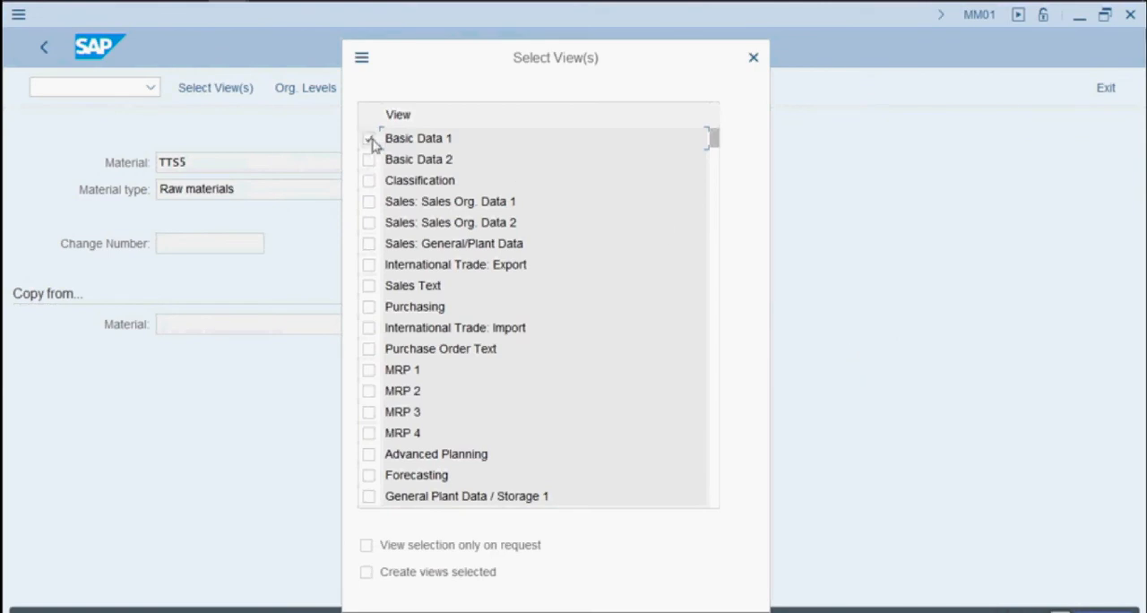
click(370, 138)
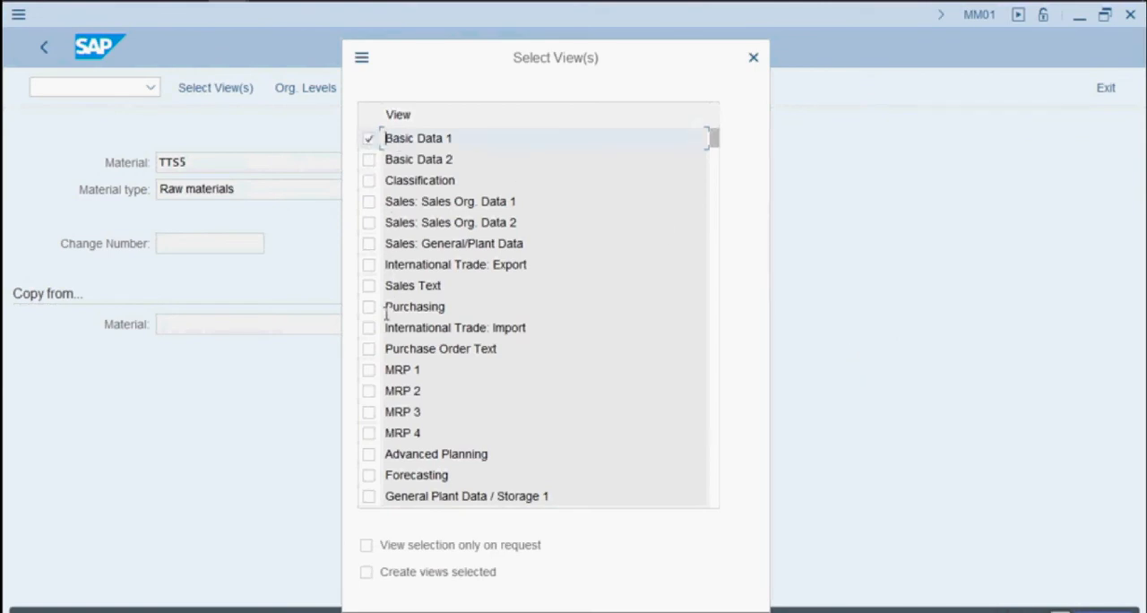
click(369, 306)
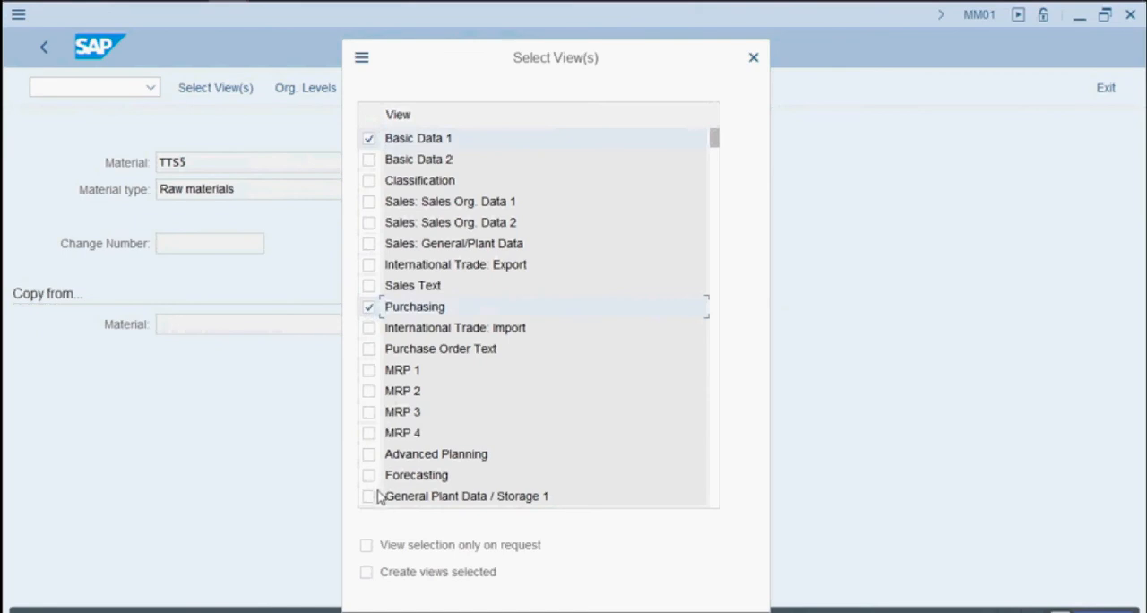
click(369, 494)
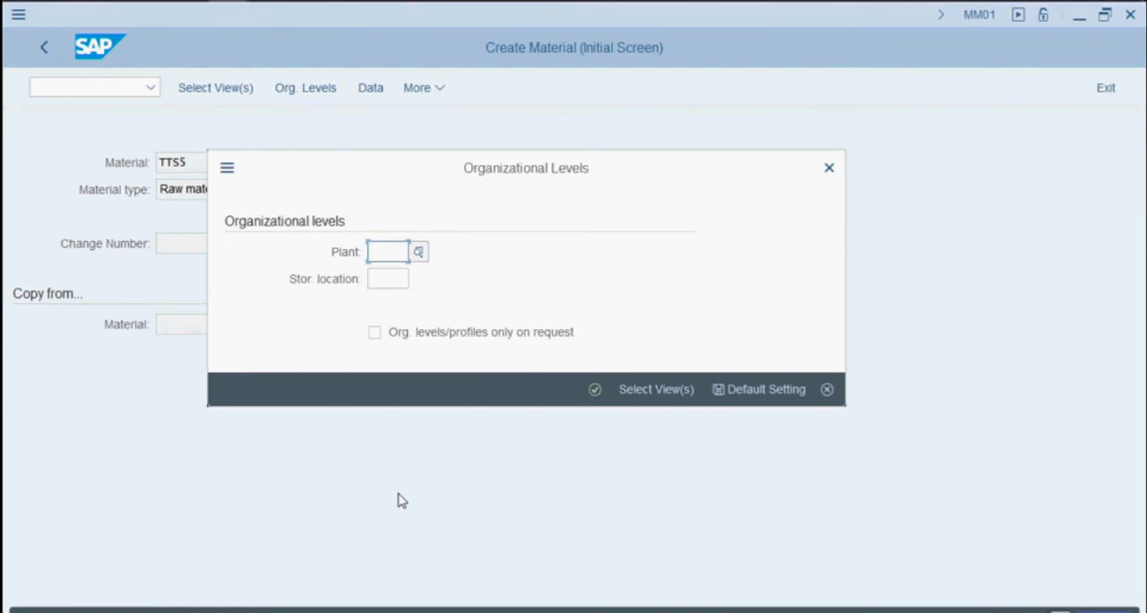
Fill plant 1000 (Empress) into the organizational levels via the plant search help.
click(417, 251)
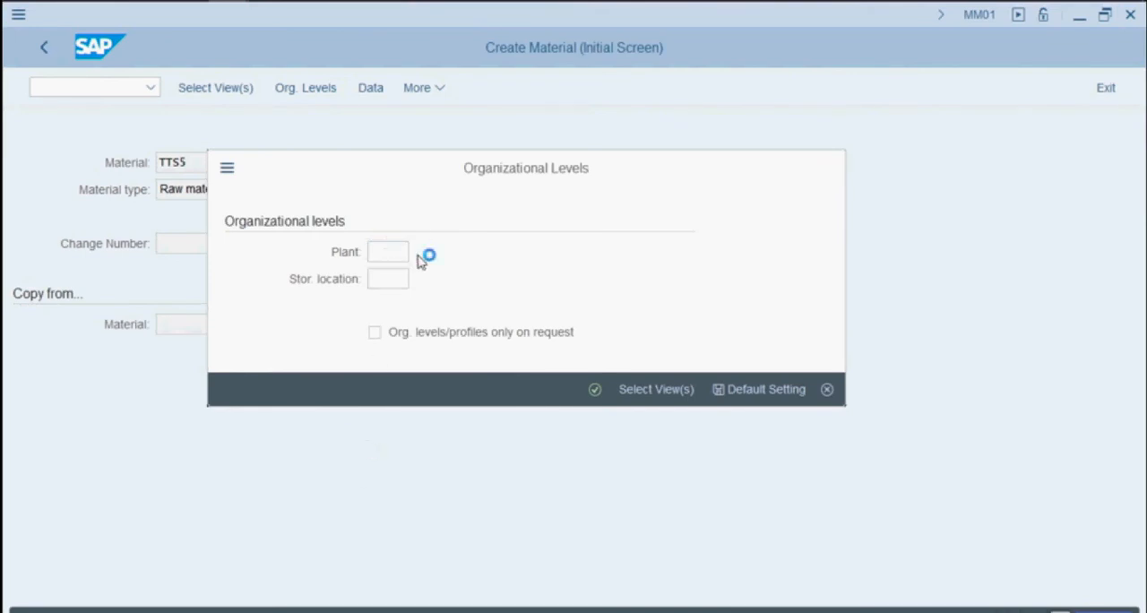
click(427, 252)
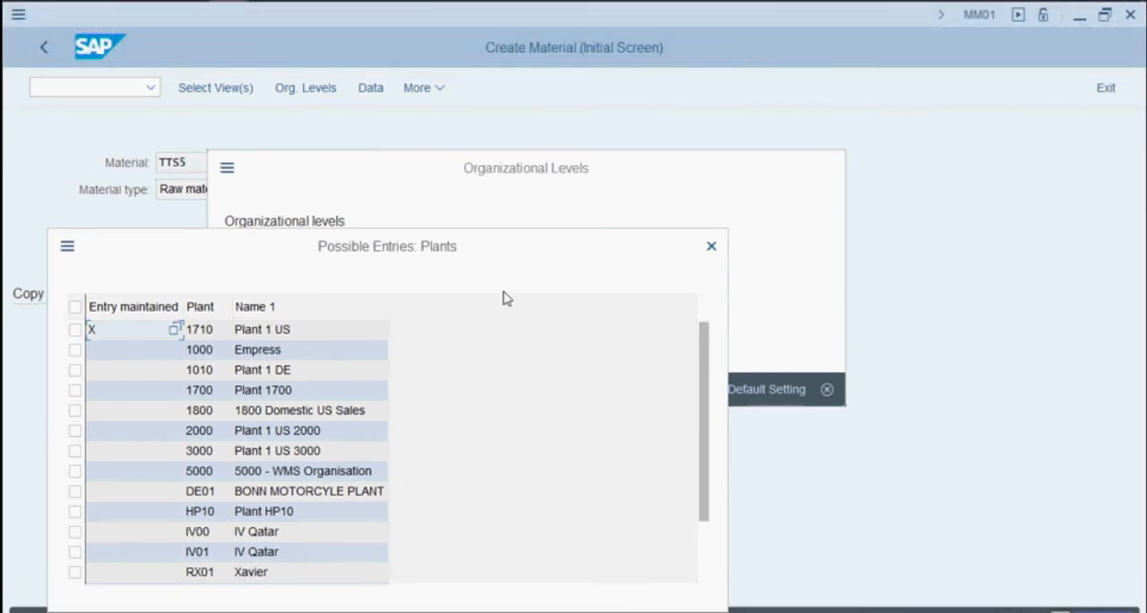
click(75, 350)
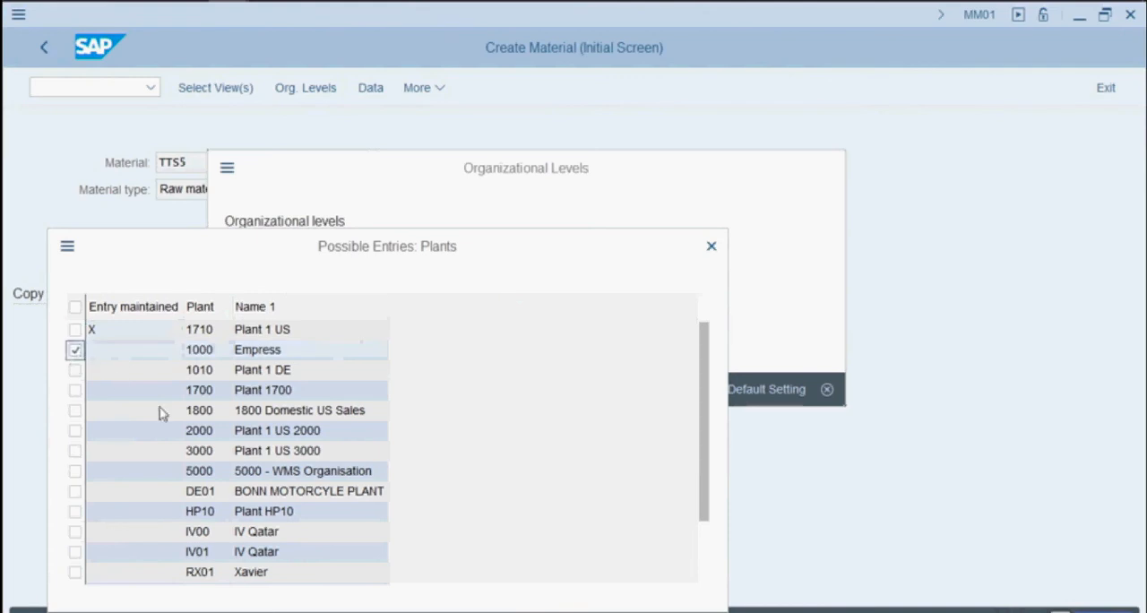
double_click(199, 349)
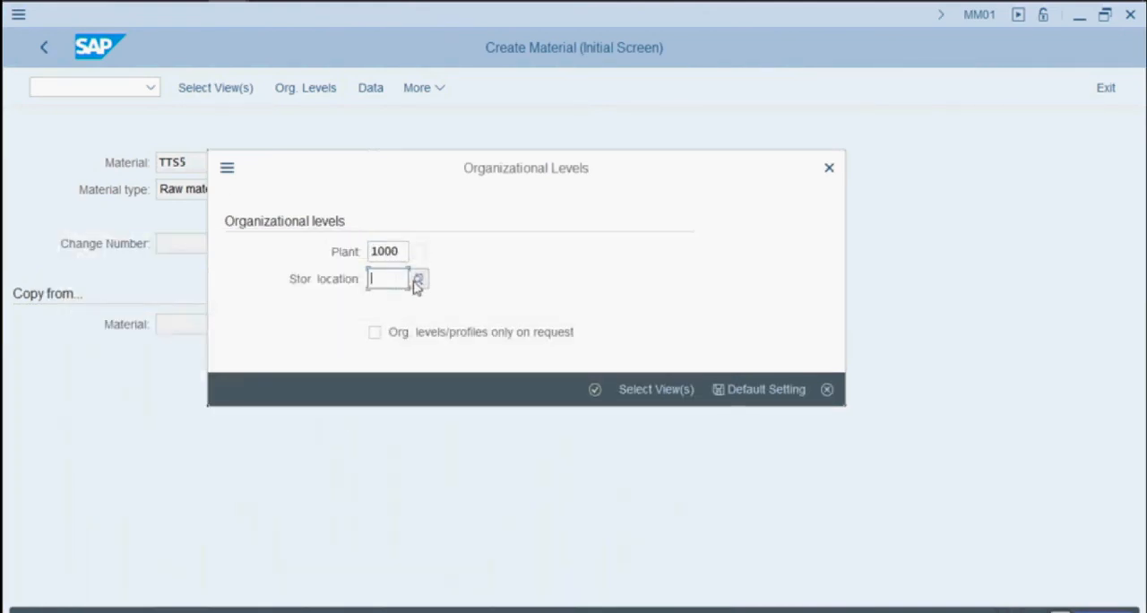
Choose storage location 171C Raw Materials of plant 1000 from the search help.
click(417, 280)
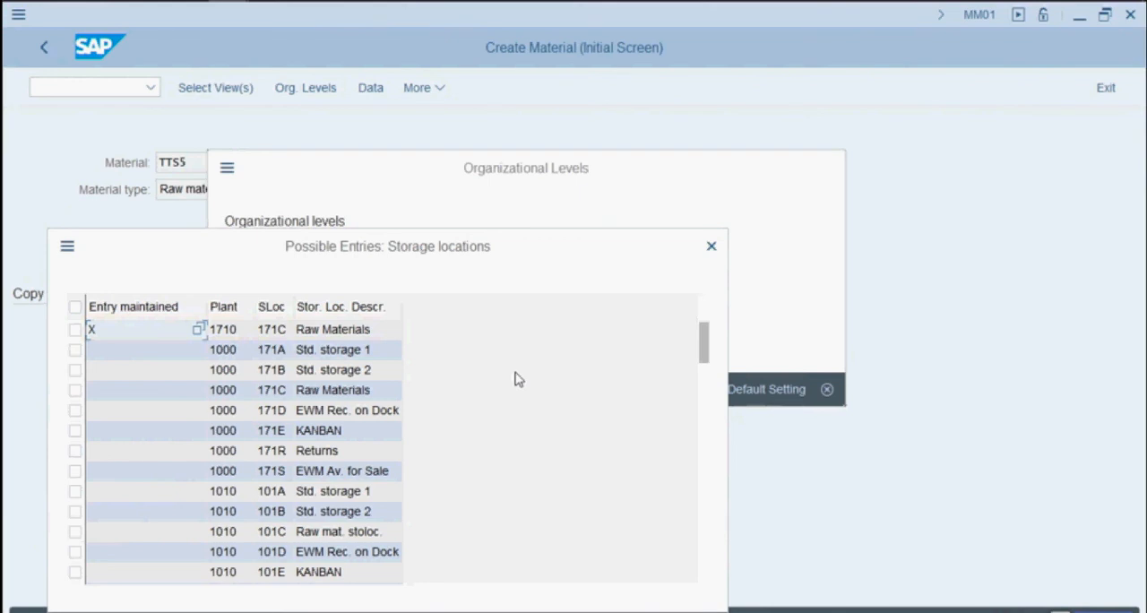
click(76, 390)
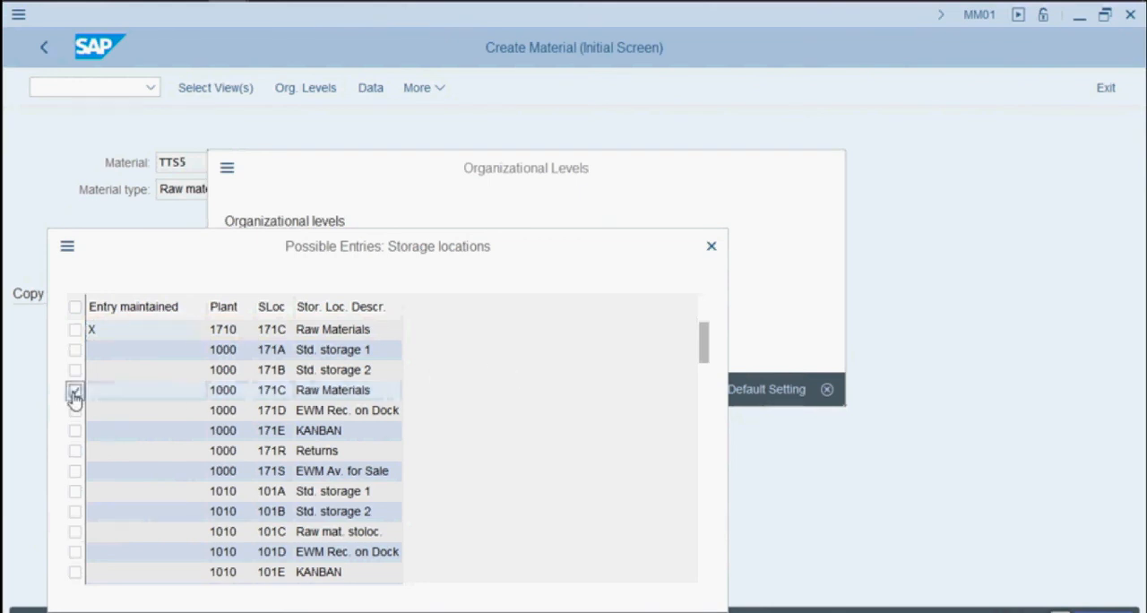
click(75, 391)
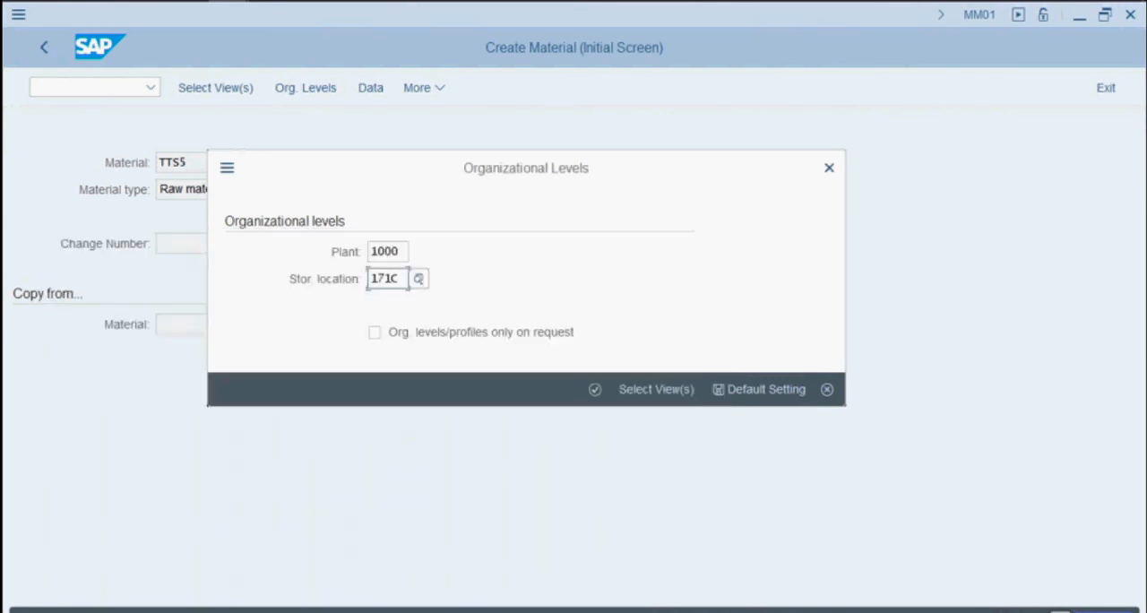
mouse_move(595, 389)
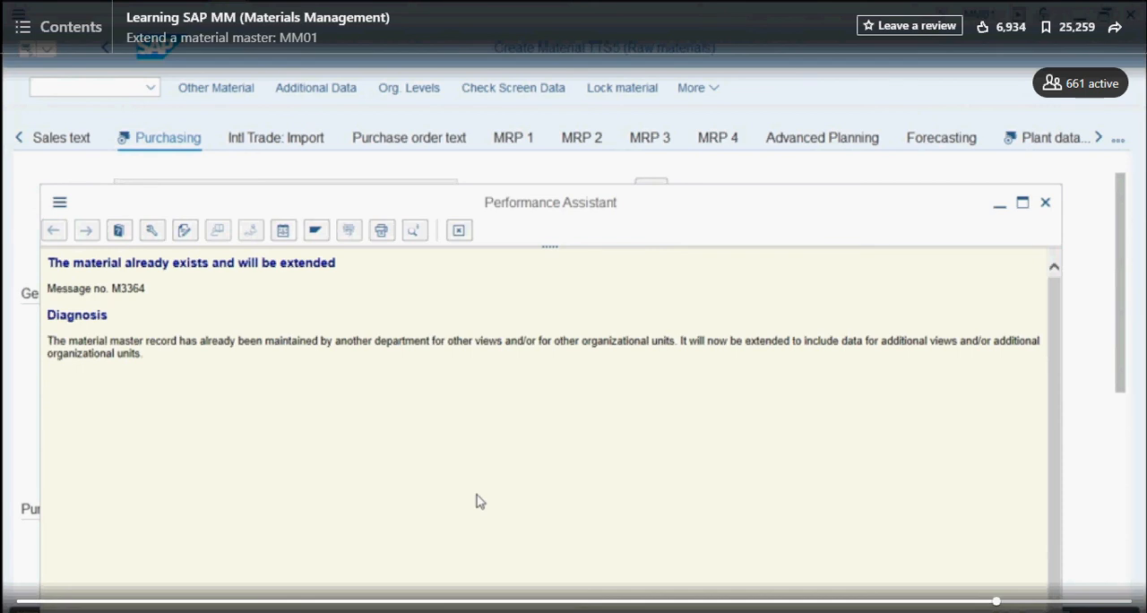
Dismiss the 'material already exists and will be extended' notice to reach TTS5 Purchasing data.
click(1045, 202)
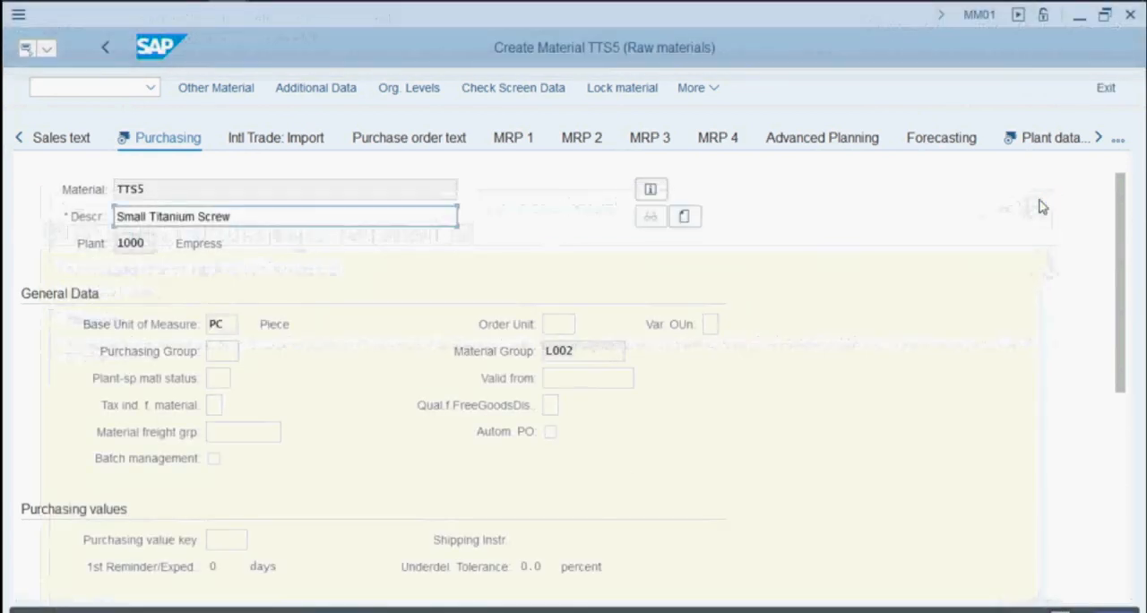